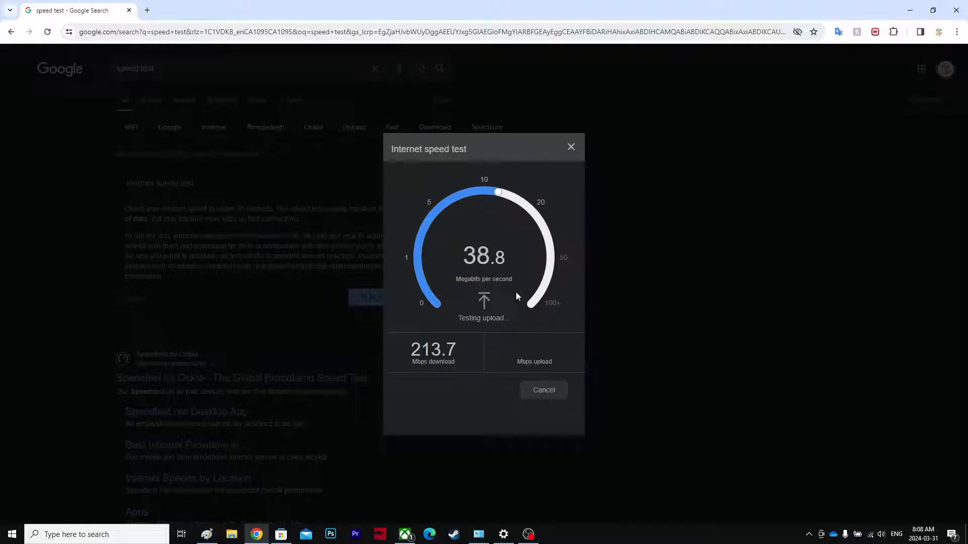
- Check the Xbox app's installation queue, then read the speed test results (213.7 Mbps down, 52.8 up)
left_click(405, 534)
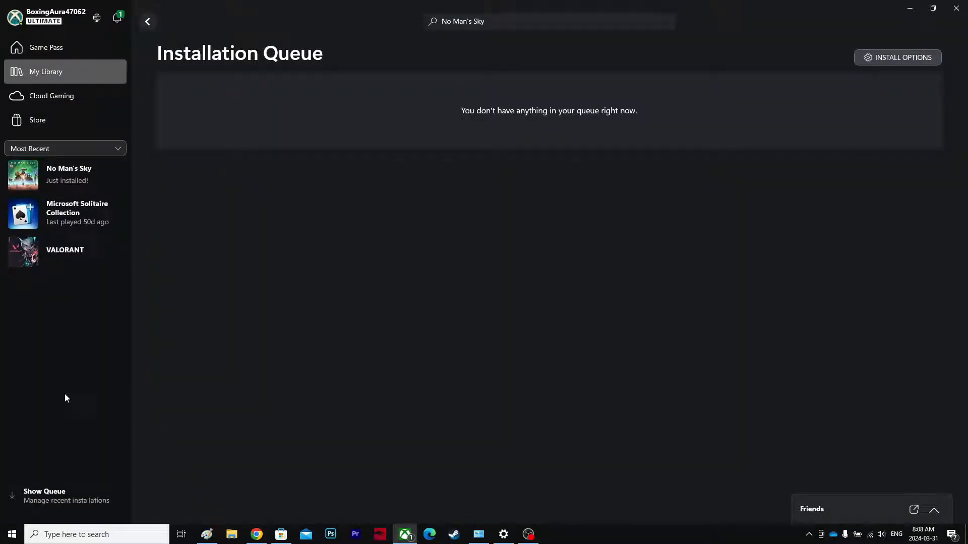
mouse_move(68, 175)
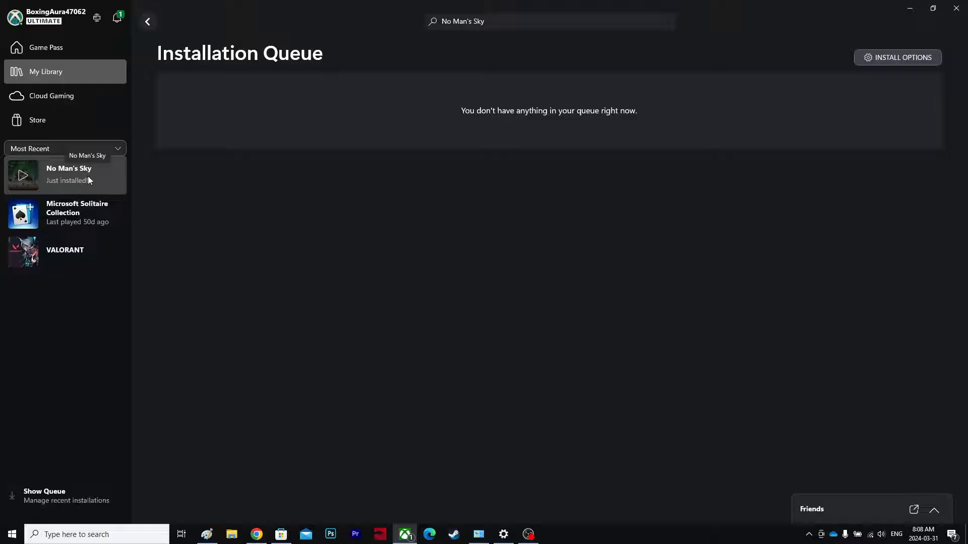
left_click(68, 175)
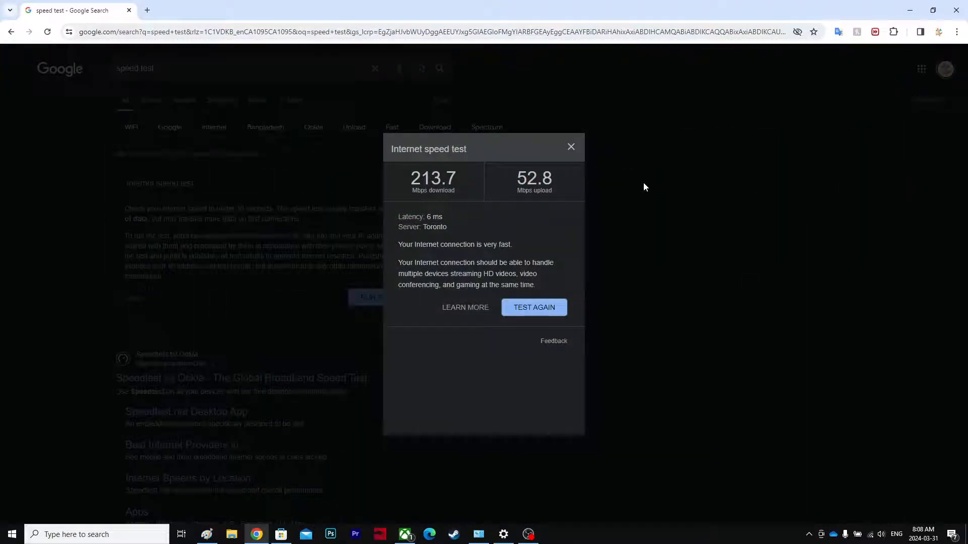
mouse_move(597, 174)
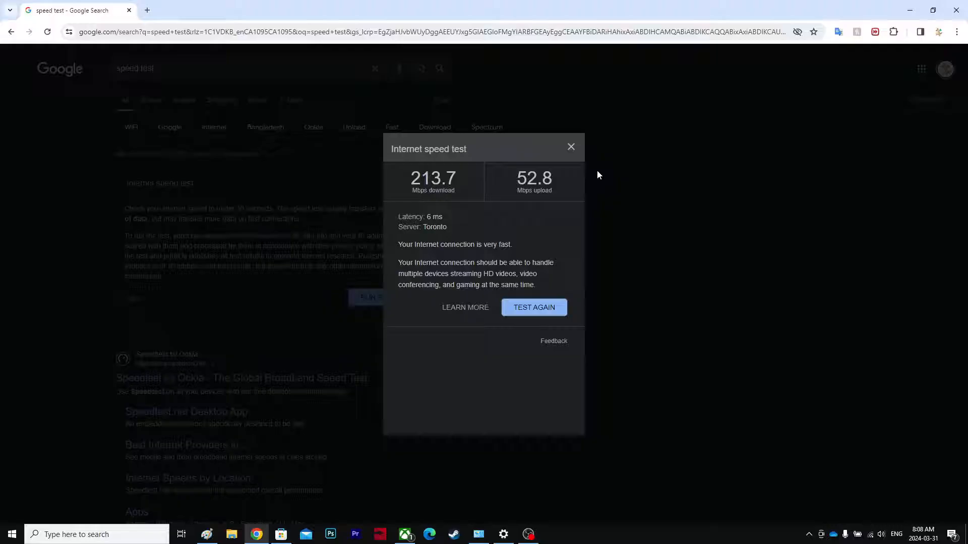
mouse_move(640, 412)
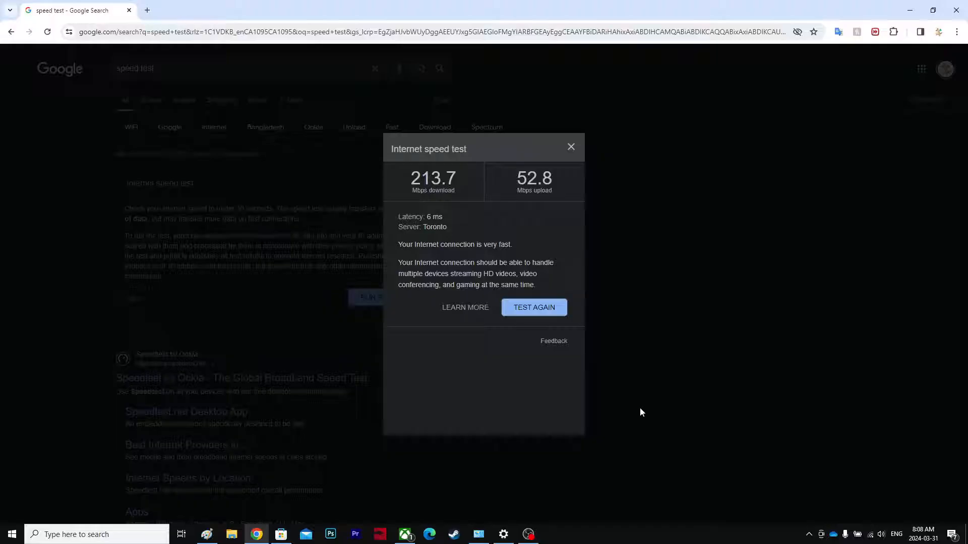
mouse_move(478, 534)
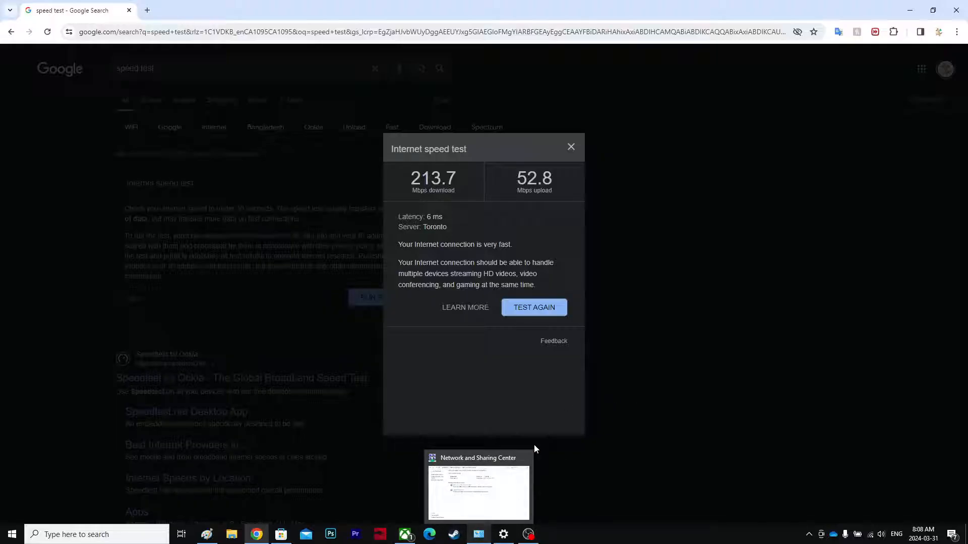
- Launch Control Panel from Start search and go to Network and Internet's Network and Sharing Center
left_click(11, 535)
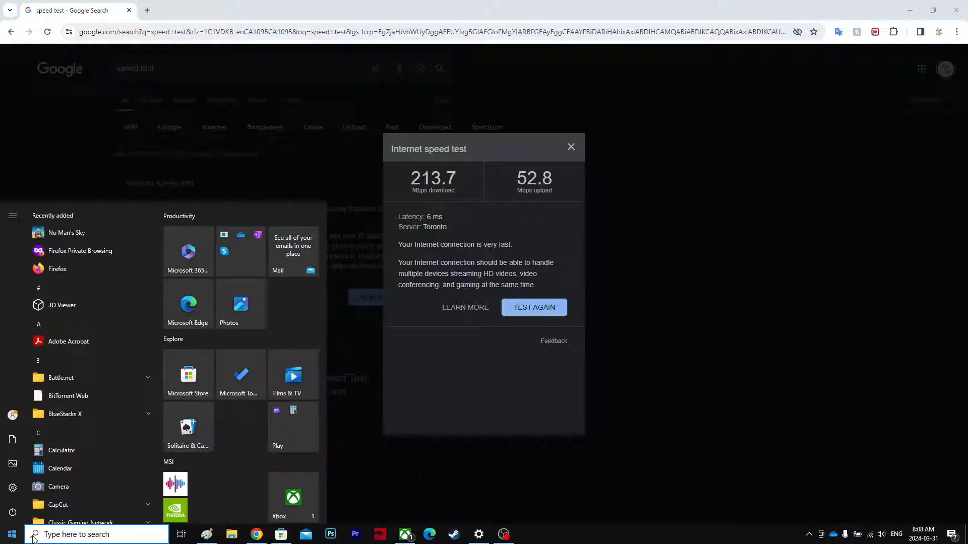
type("control Panel")
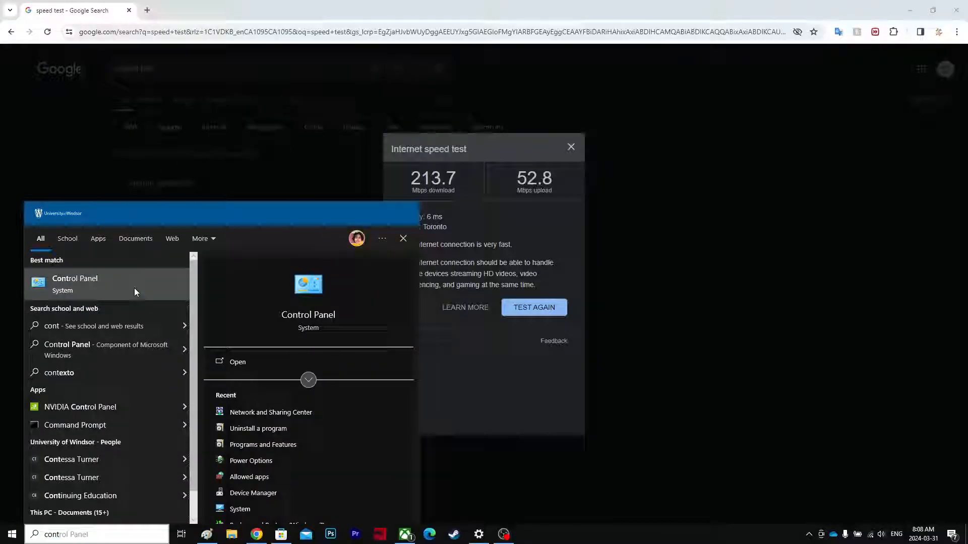
left_click(237, 362)
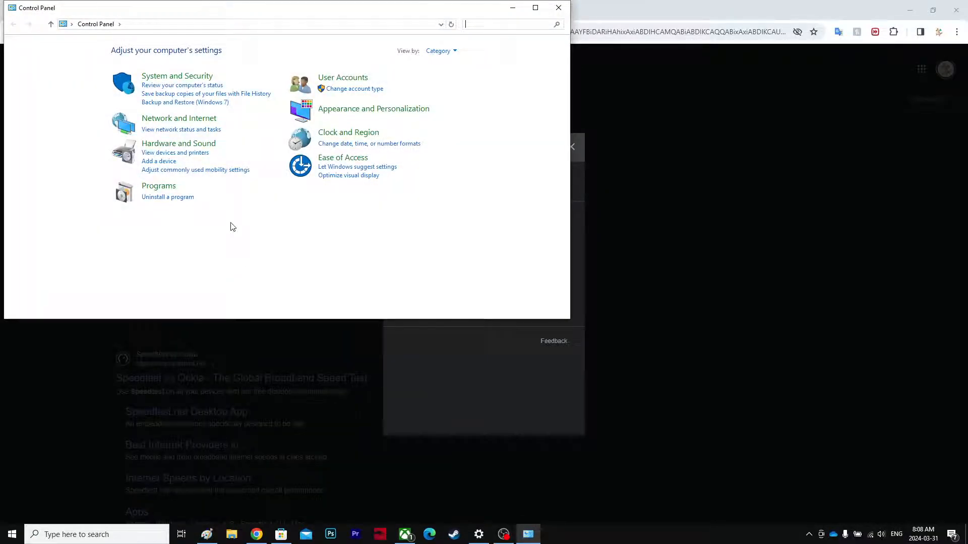
mouse_move(205, 122)
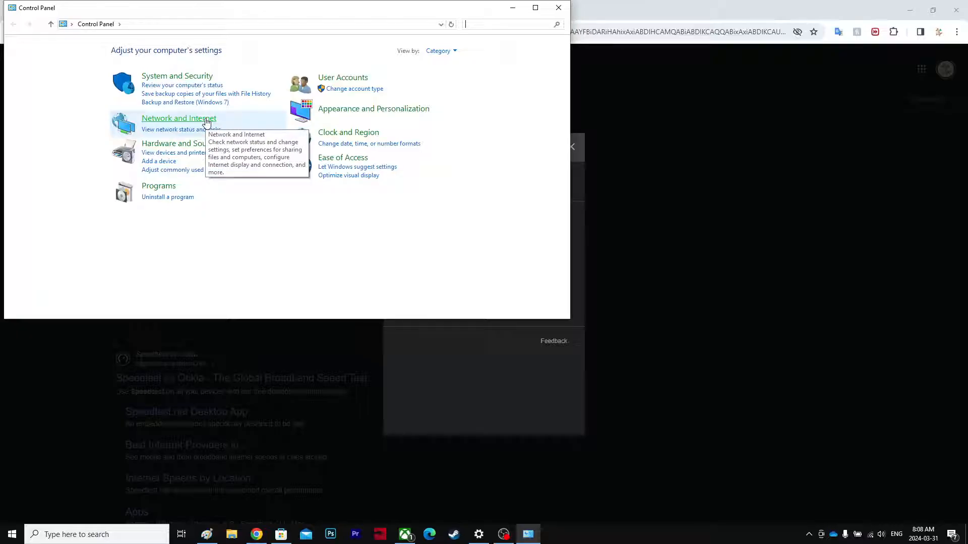
left_click(179, 118)
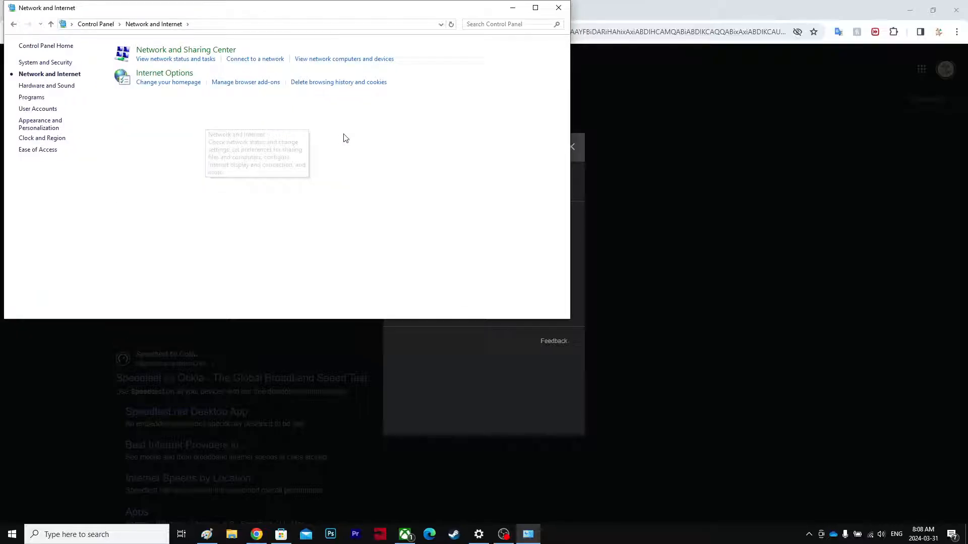
mouse_move(167, 52)
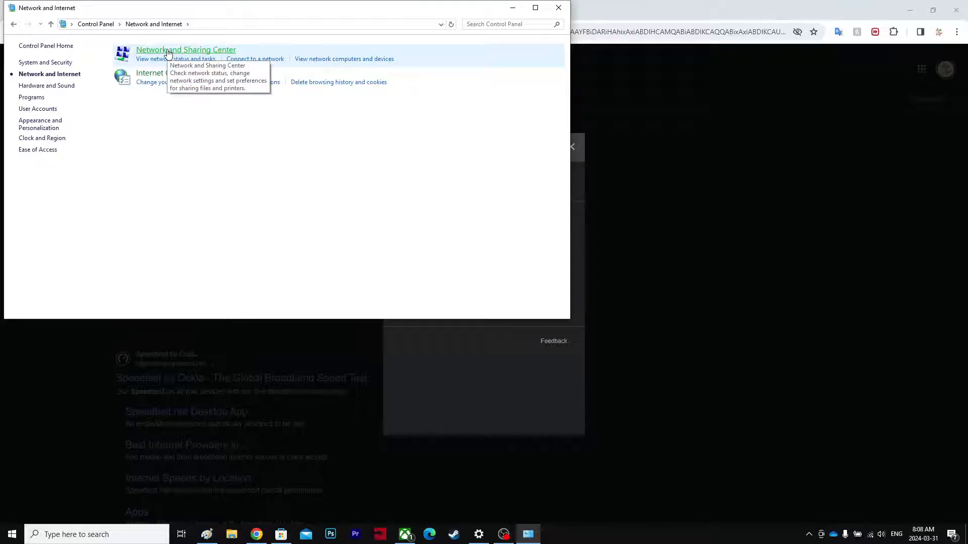
mouse_move(215, 53)
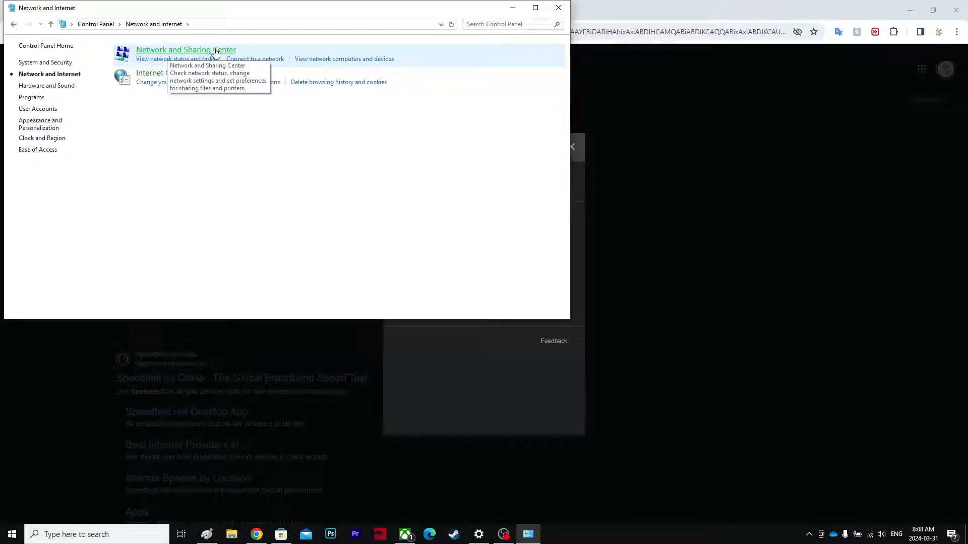
left_click(185, 49)
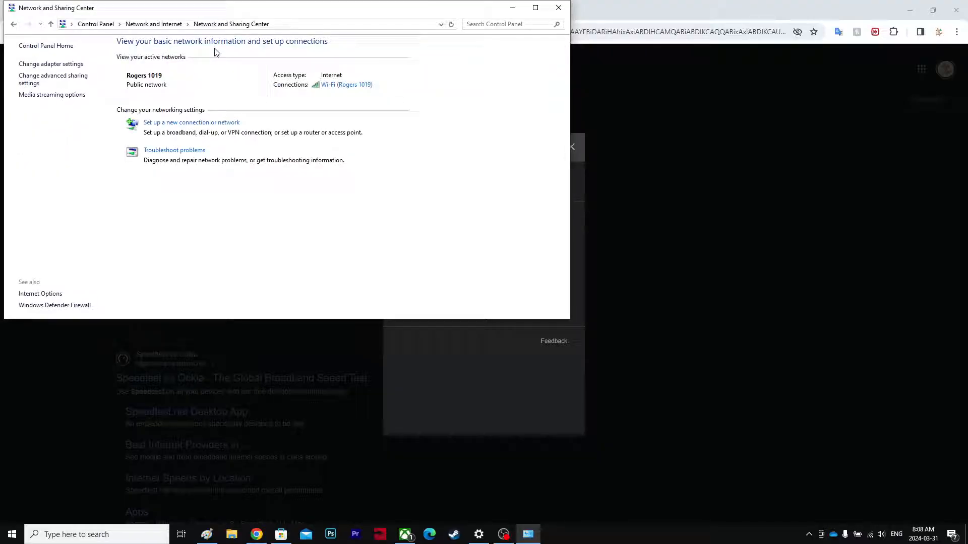
mouse_move(51, 64)
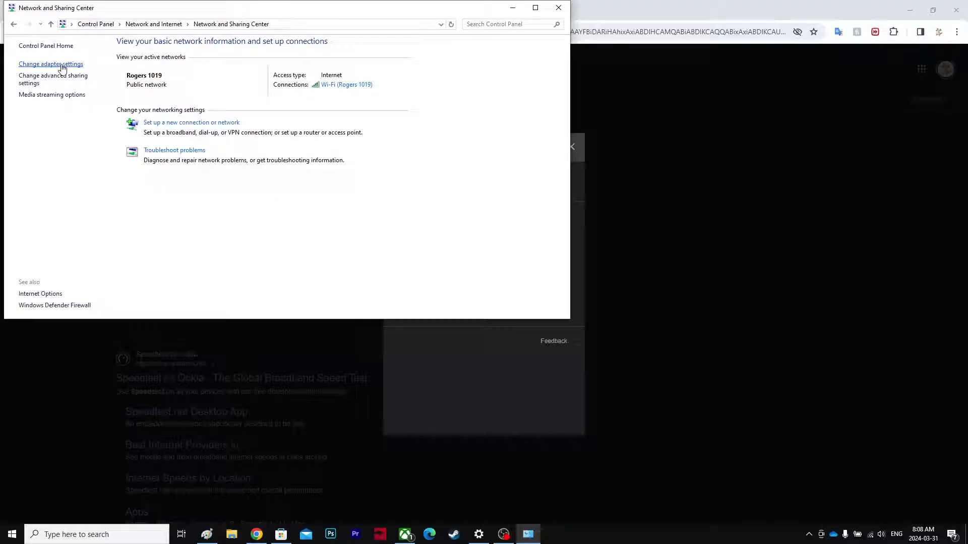
- From Change adapter settings, open the Wi-Fi adapter's Properties and select Internet Protocol Version 4
left_click(50, 64)
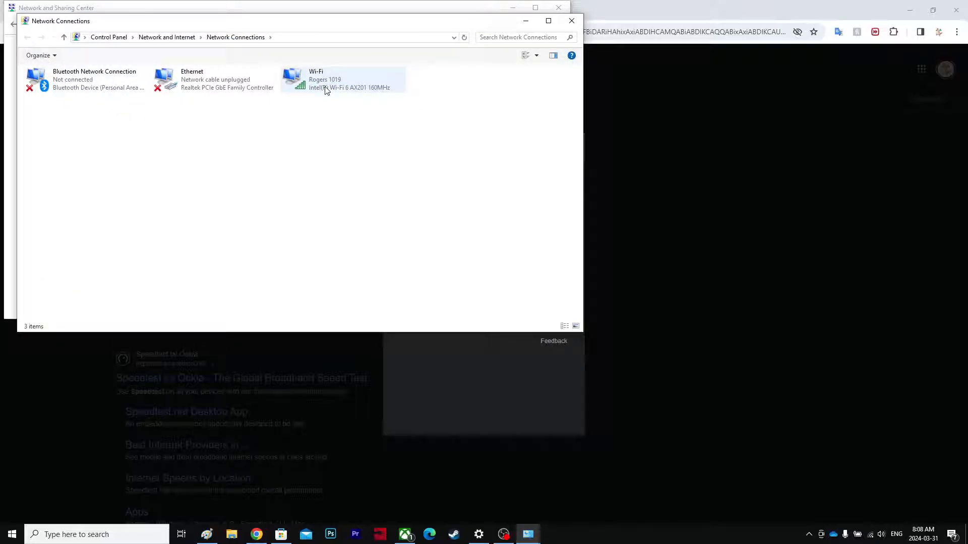
right_click(342, 79)
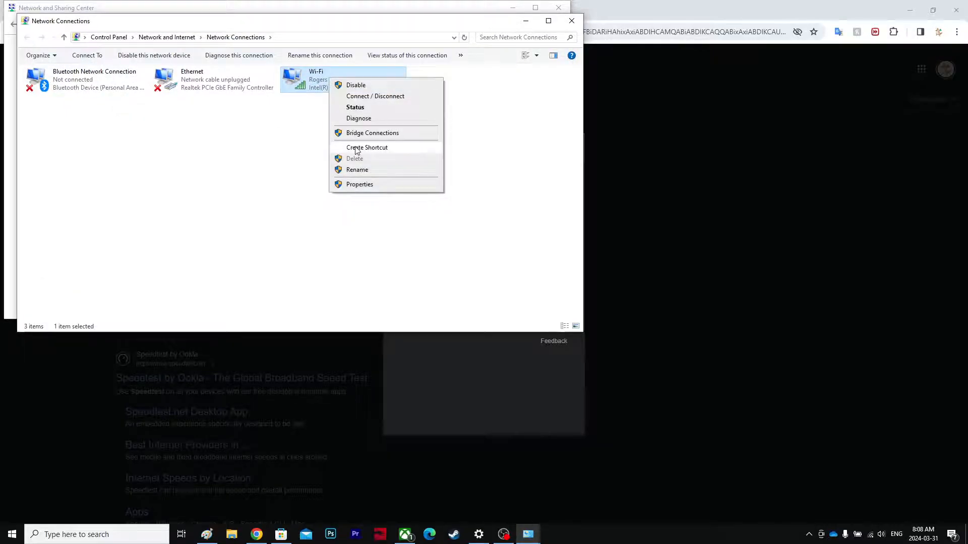
left_click(360, 184)
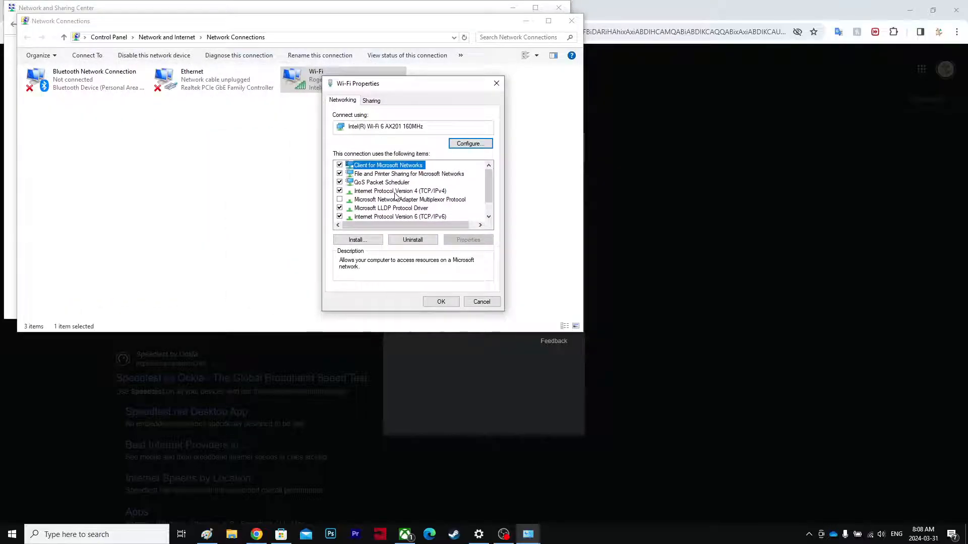
mouse_move(372, 195)
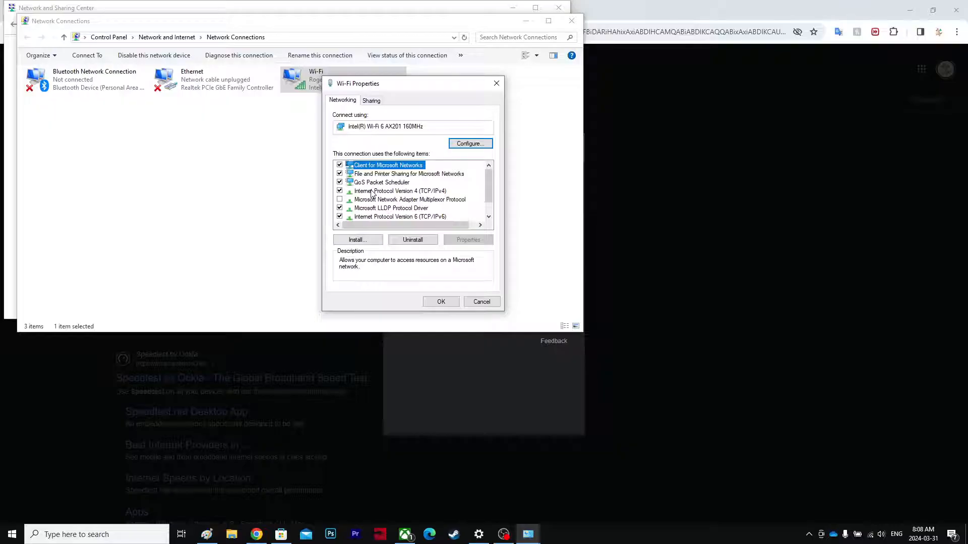
left_click(401, 191)
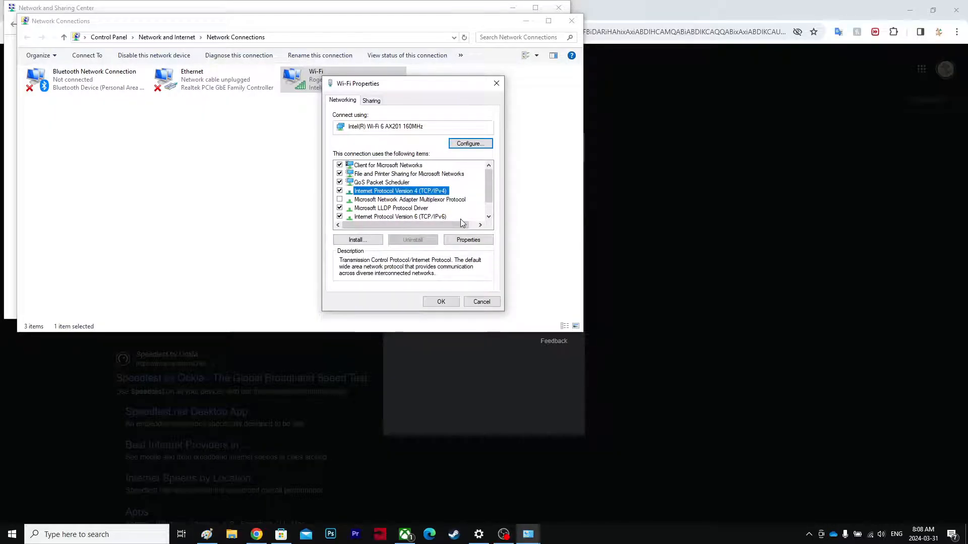
- Open IPv4 Properties, switch to manual DNS, and enter 8.8.8.8 as the preferred server
left_click(468, 239)
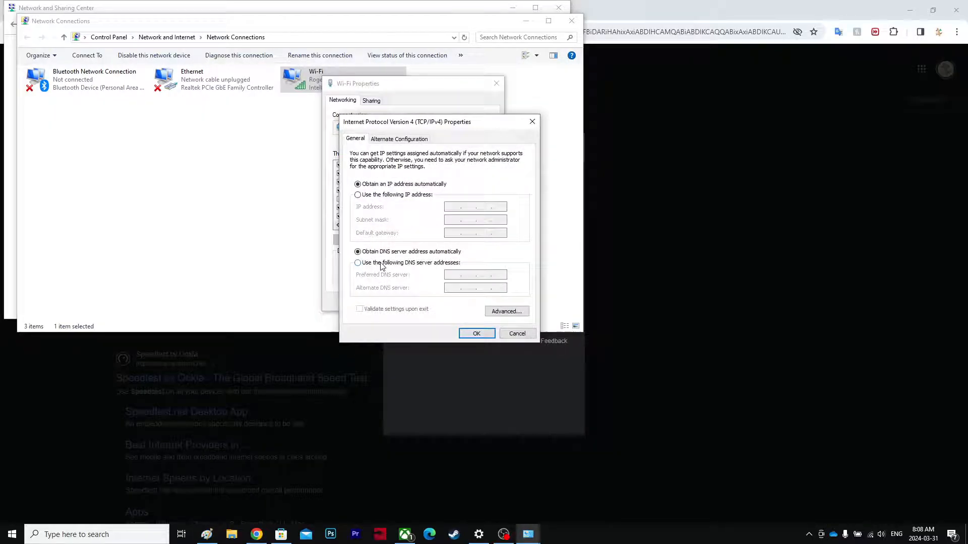
left_click(357, 262)
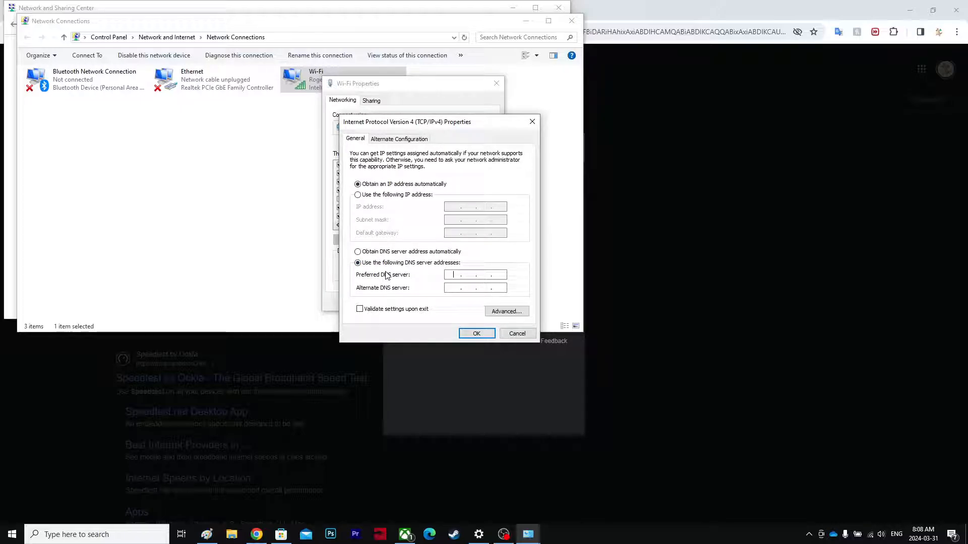
mouse_move(672, 77)
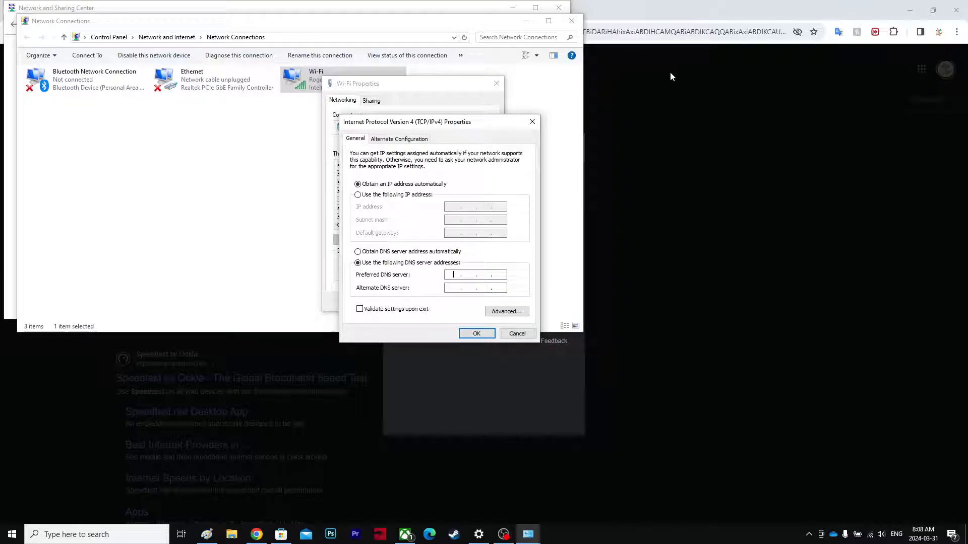
type("8")
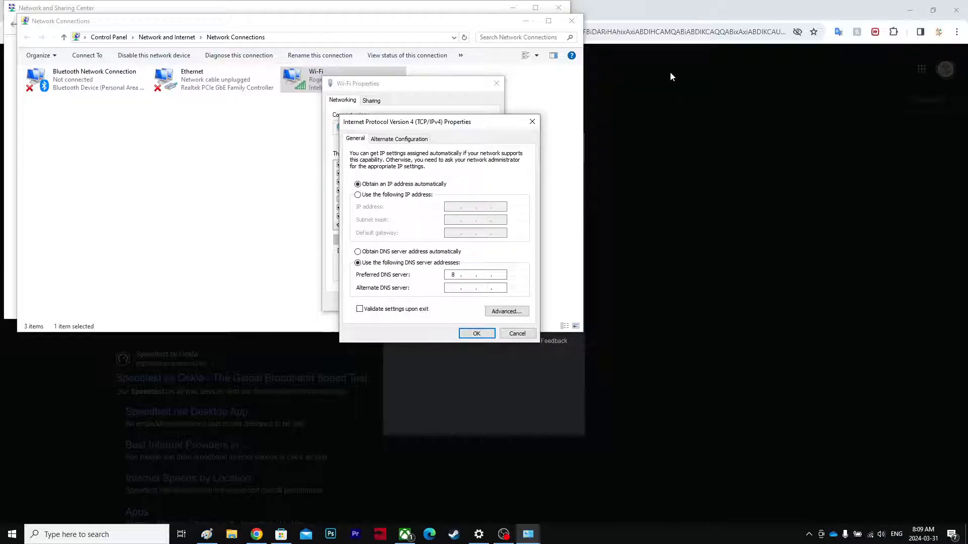
left_click(473, 289)
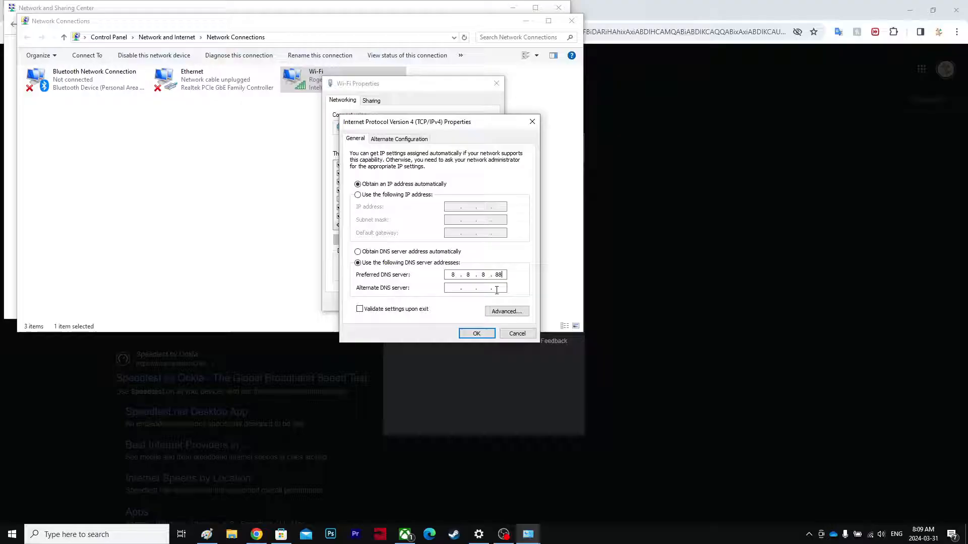
- Enter 8.8.4.4 as the alternate DNS server
left_click(476, 288)
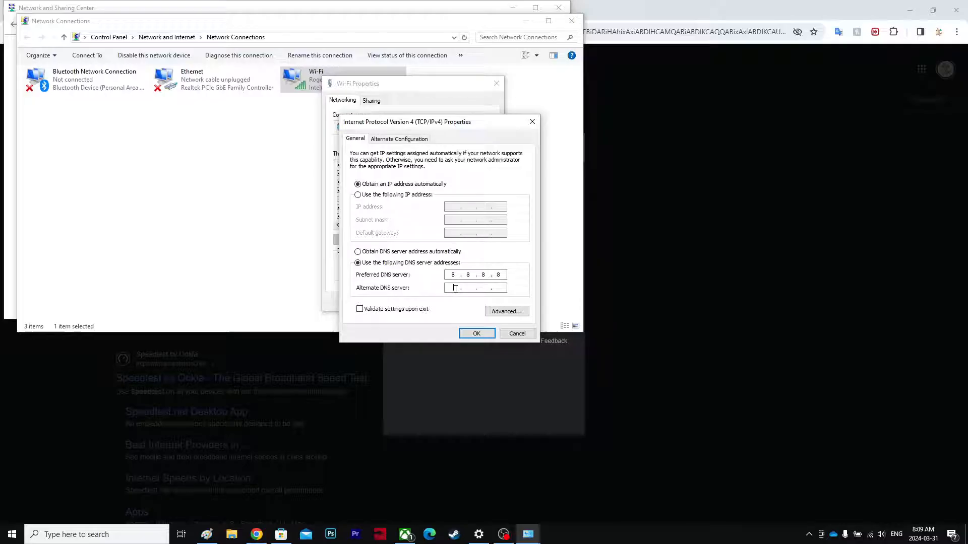
type("8 . . .")
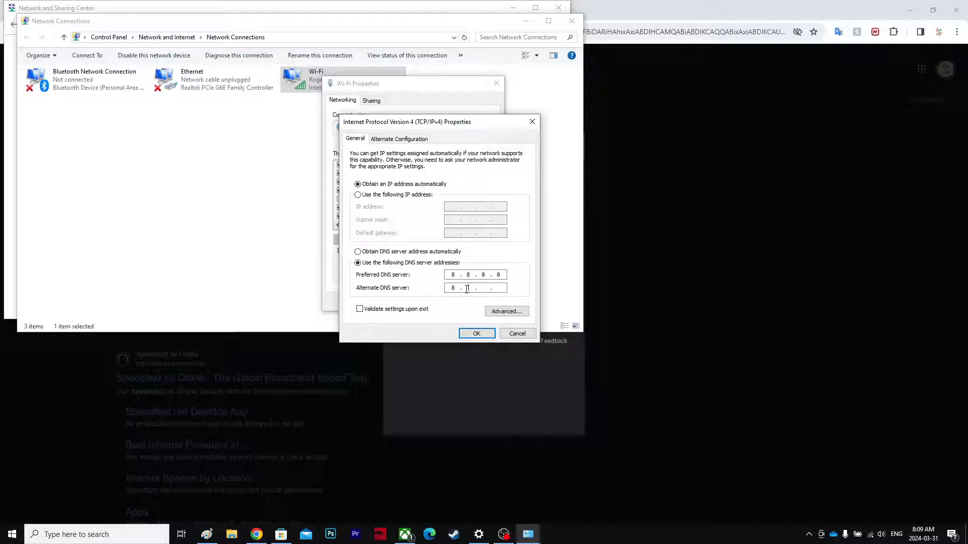
type("8 .")
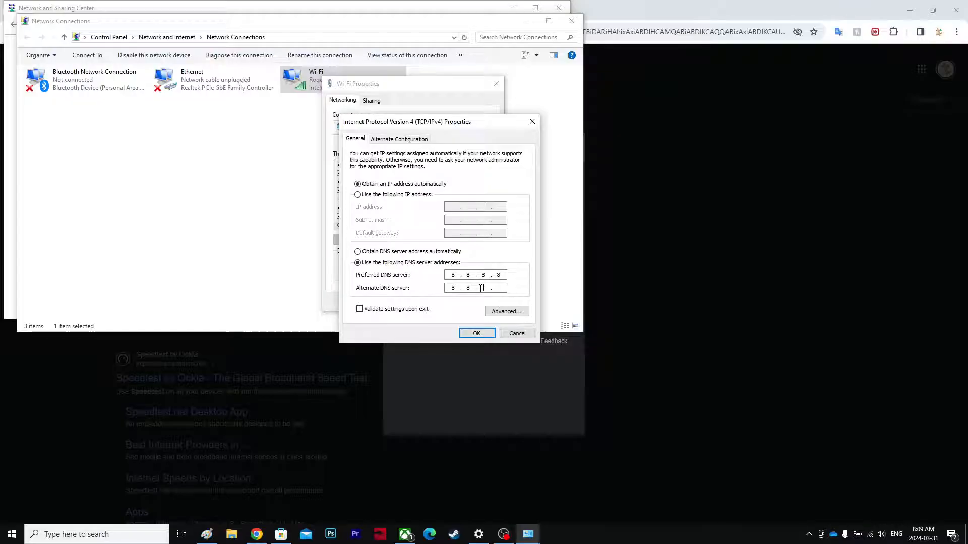
type("4")
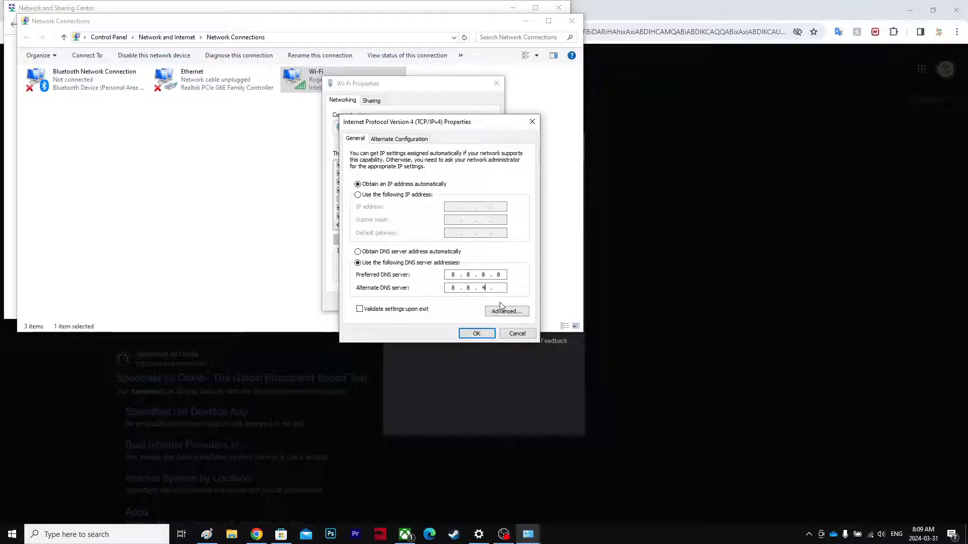
type("4")
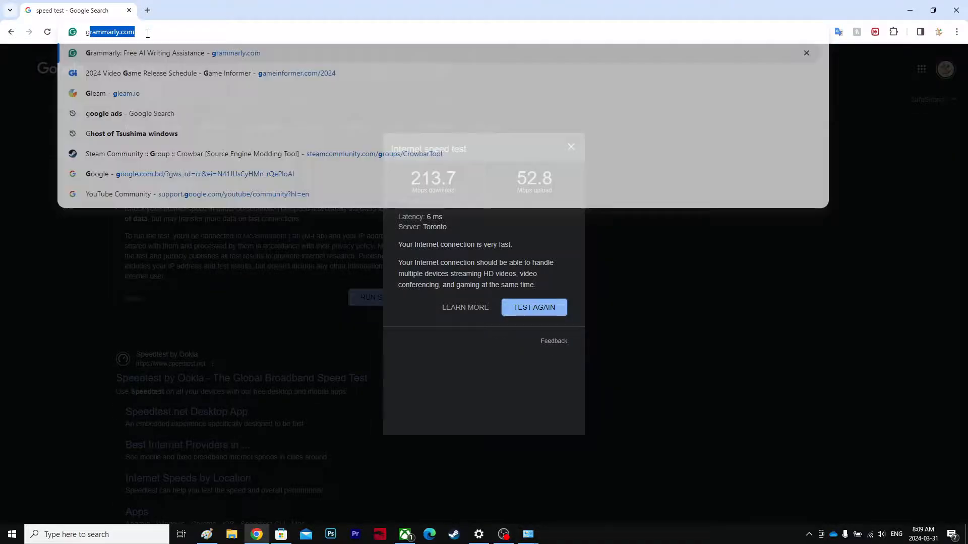
- Search Google for 'google dns servers' to confirm the 8.8.8.8 and 8.8.4.4 addresses
type("google dn")
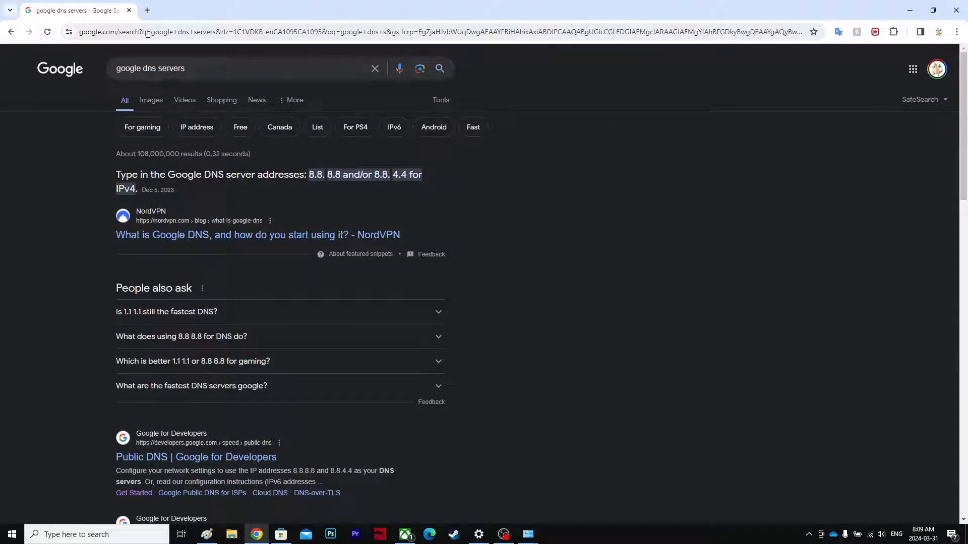
mouse_move(336, 194)
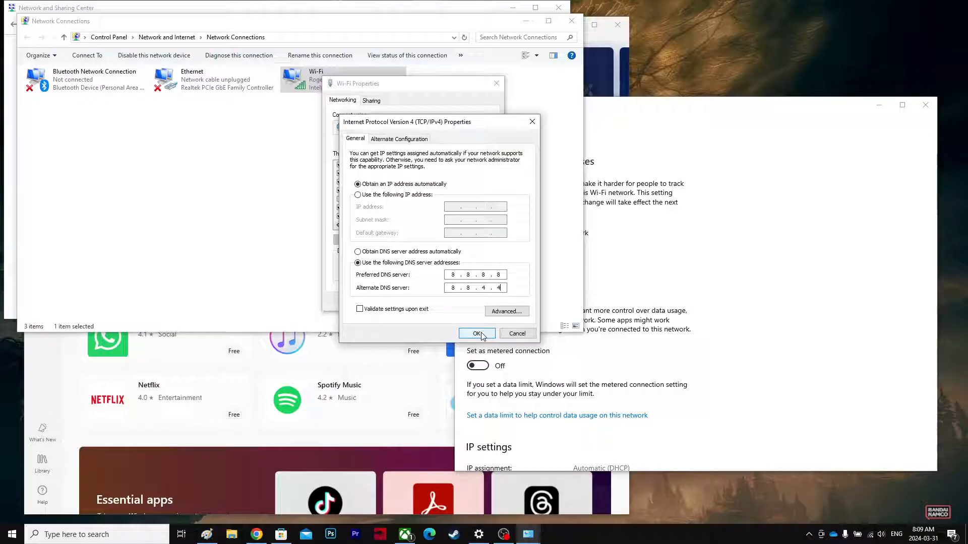
- Confirm the IPv4 Properties dialog to save the 8.8.8.8 / 8.8.4.4 DNS settings
left_click(476, 334)
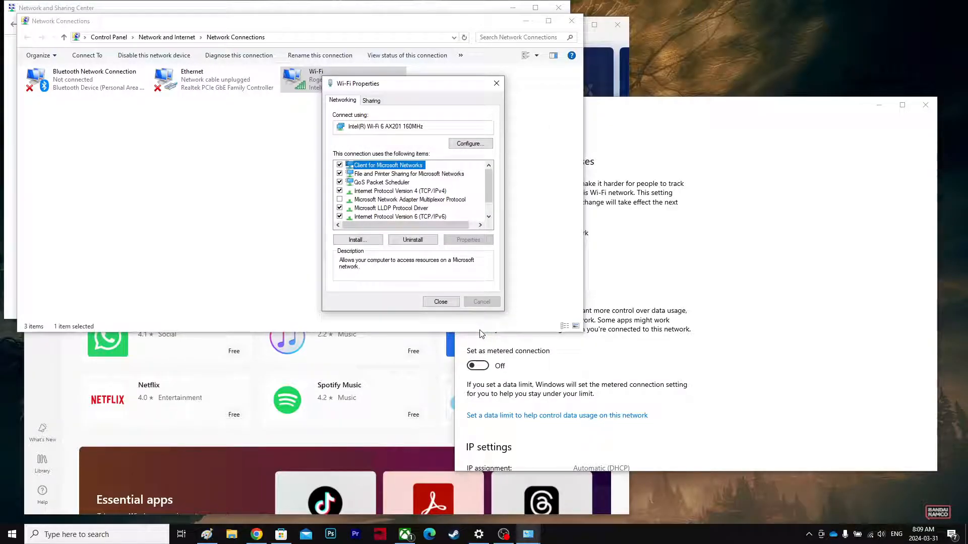
mouse_move(457, 487)
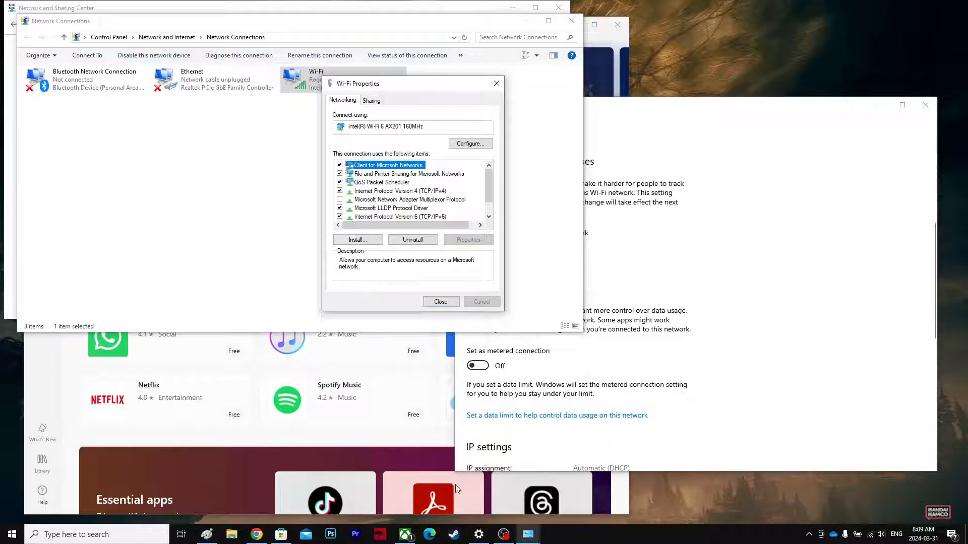
left_click(404, 534)
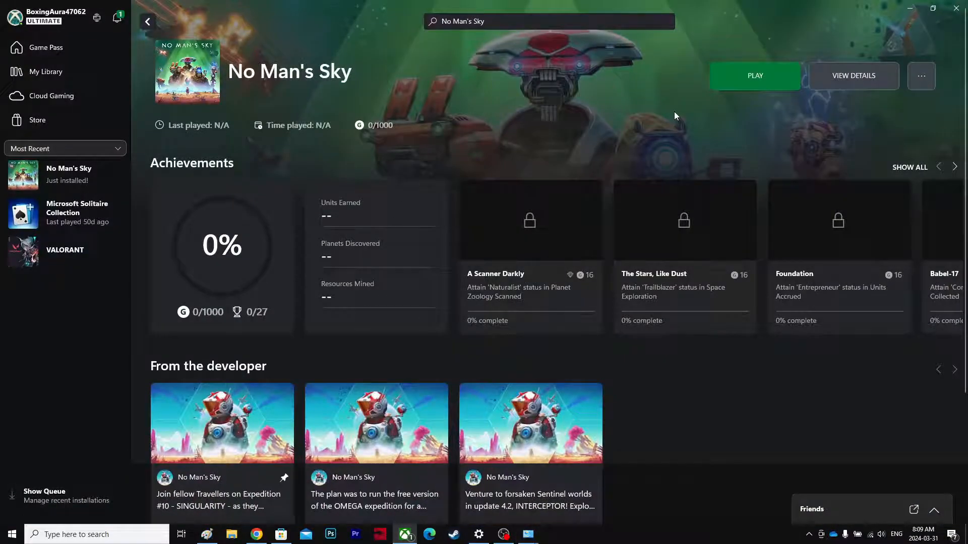
mouse_move(688, 384)
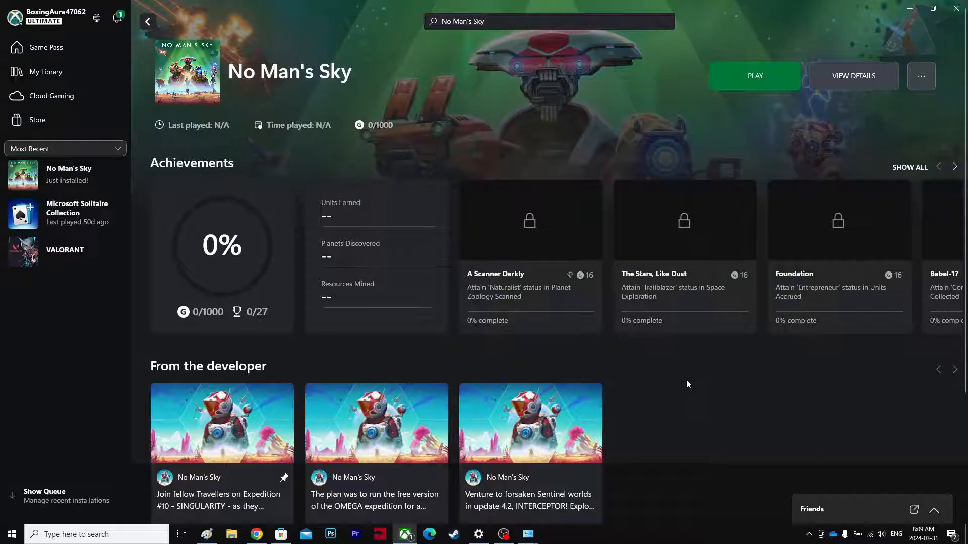
mouse_move(957, 9)
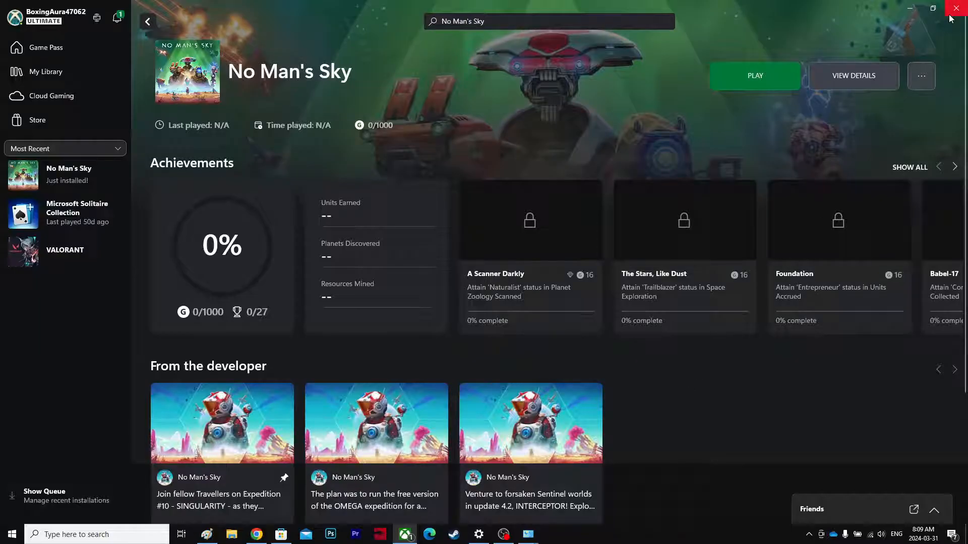
left_click(957, 9)
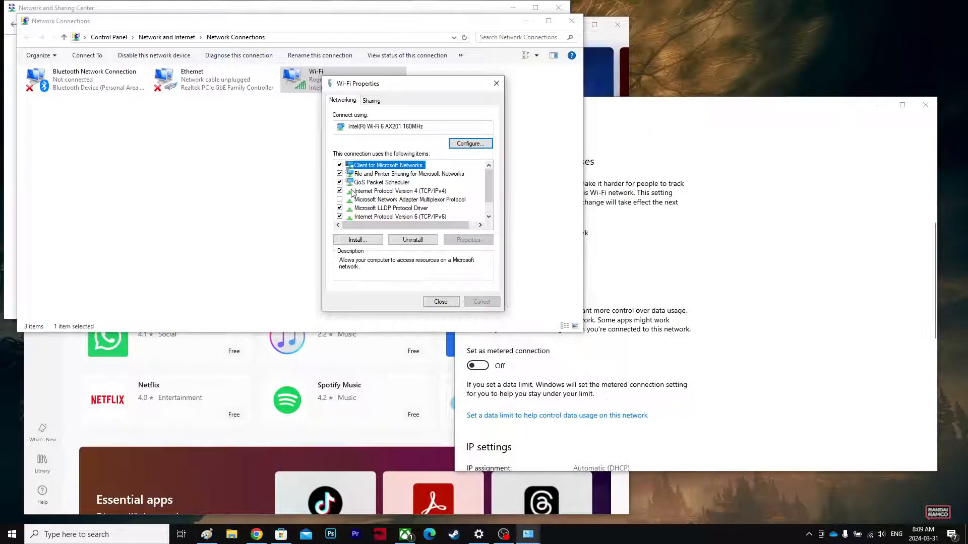
- Reopen IPv4 Properties, select 'Obtain DNS server address automatically' and save
left_click(399, 190)
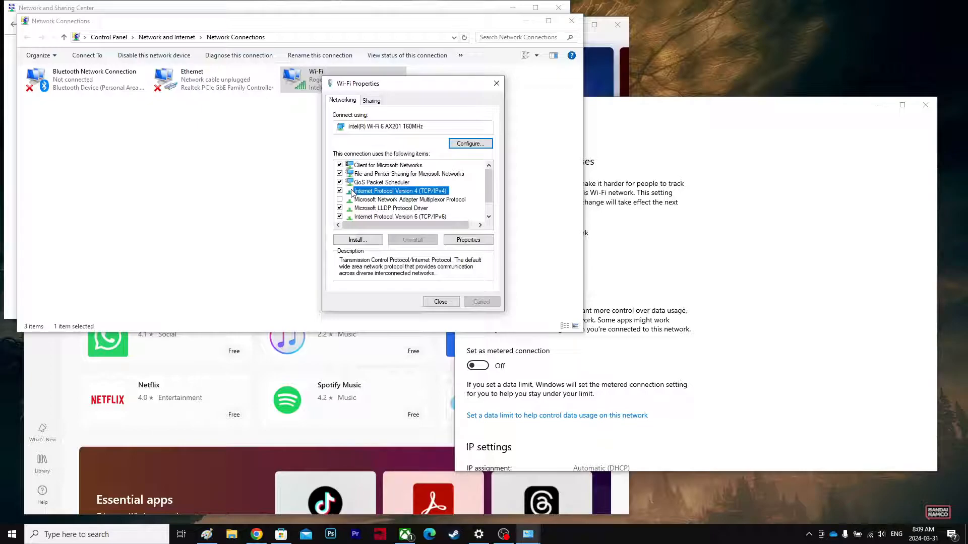
left_click(468, 240)
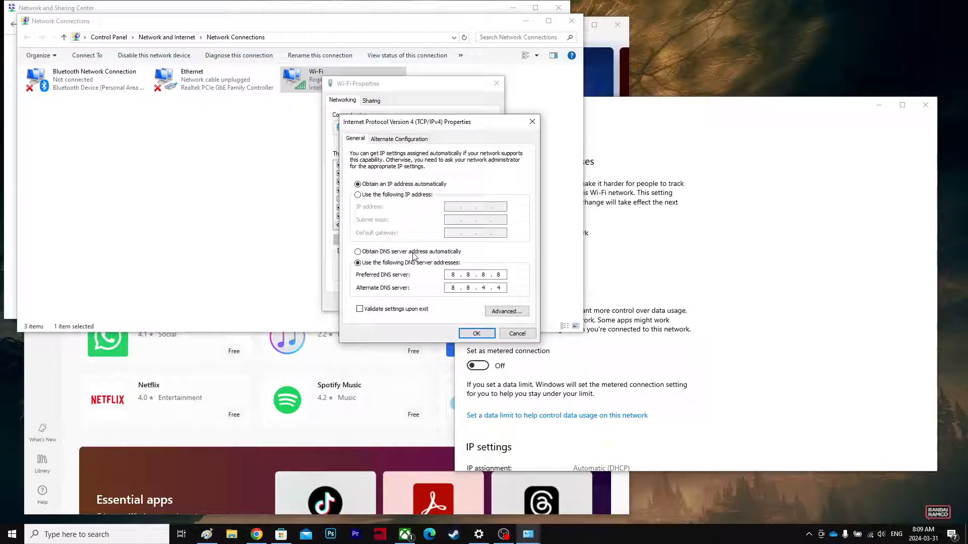
left_click(358, 251)
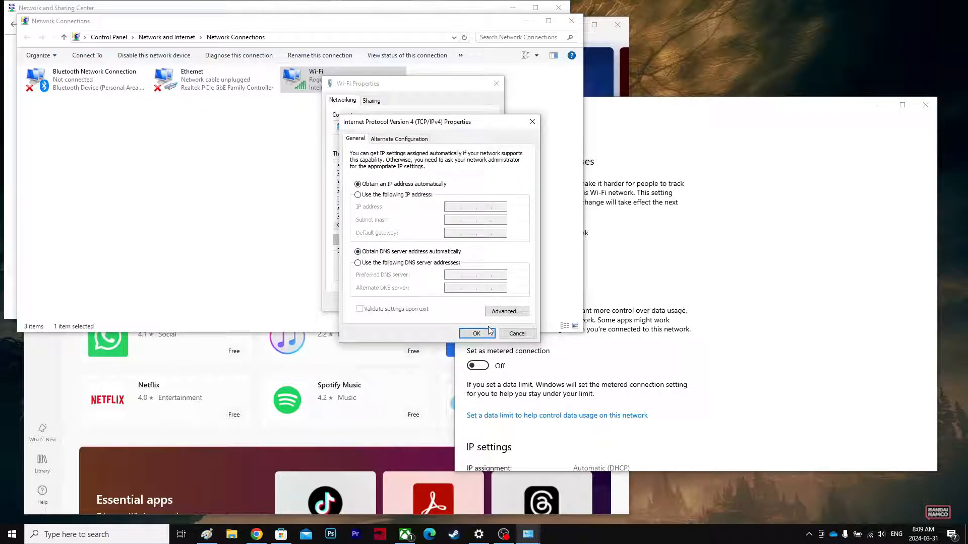
left_click(476, 333)
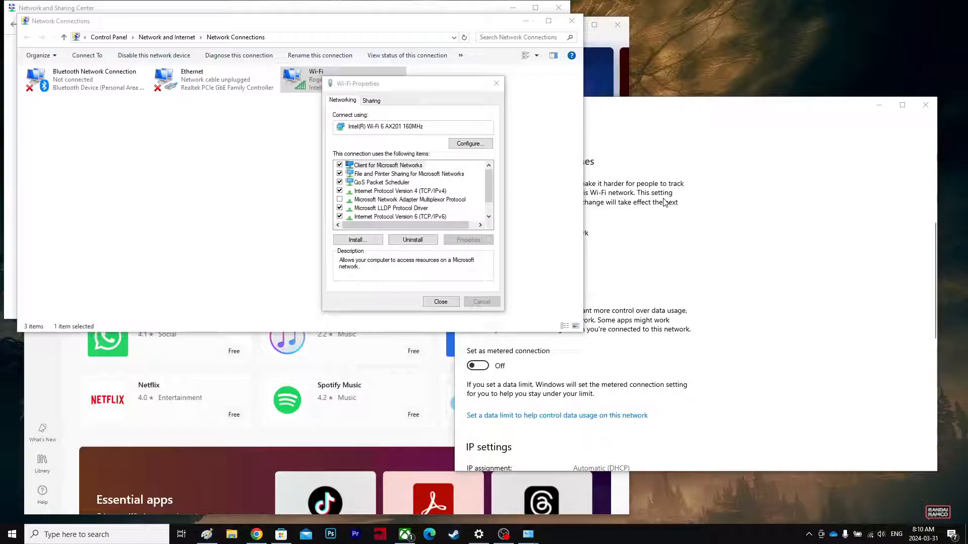
mouse_move(503, 534)
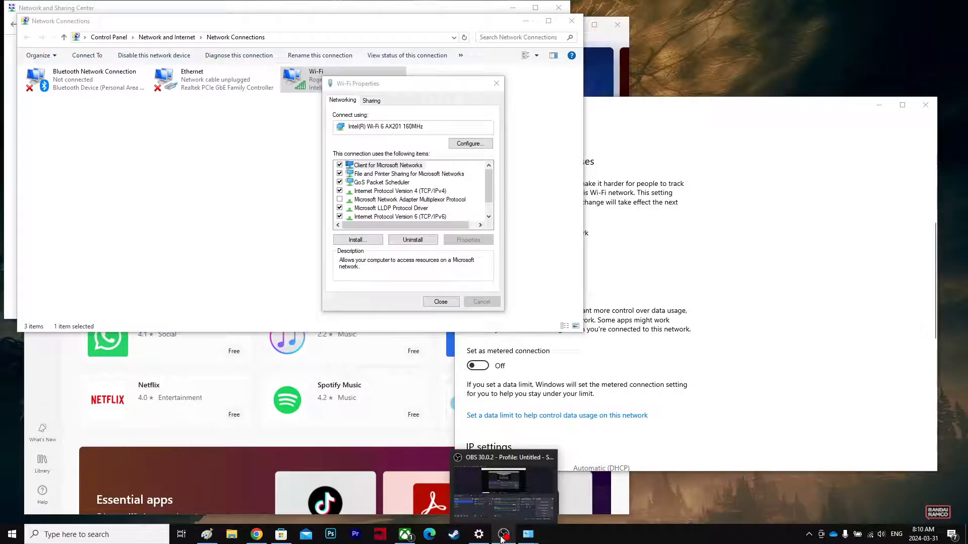